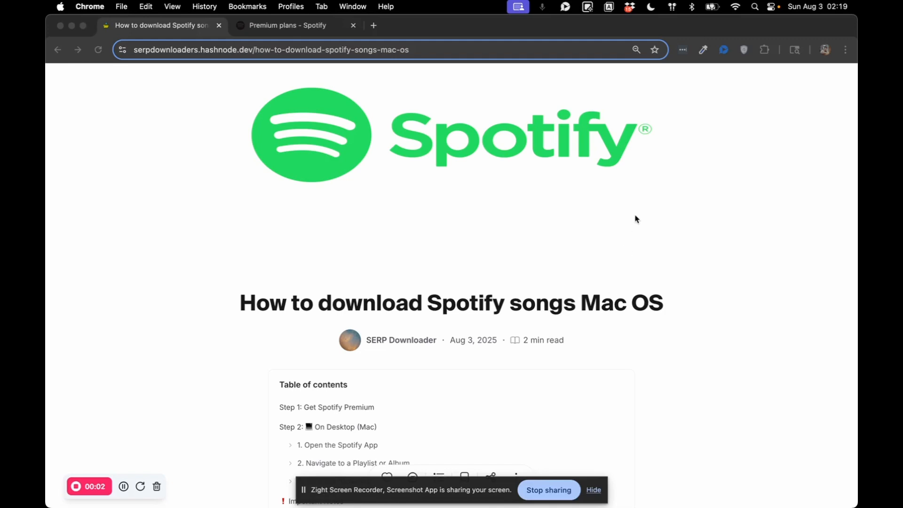
pyautogui.moveTo(373, 210)
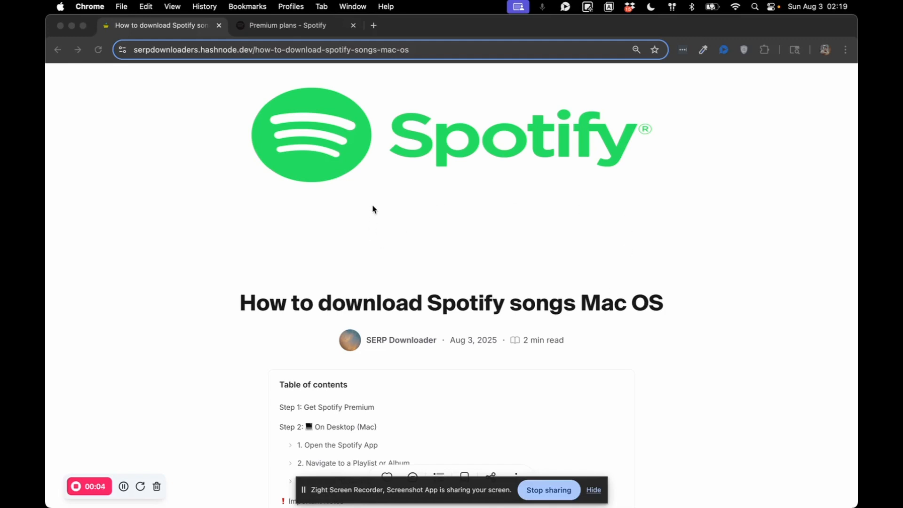
pyautogui.moveTo(530, 278)
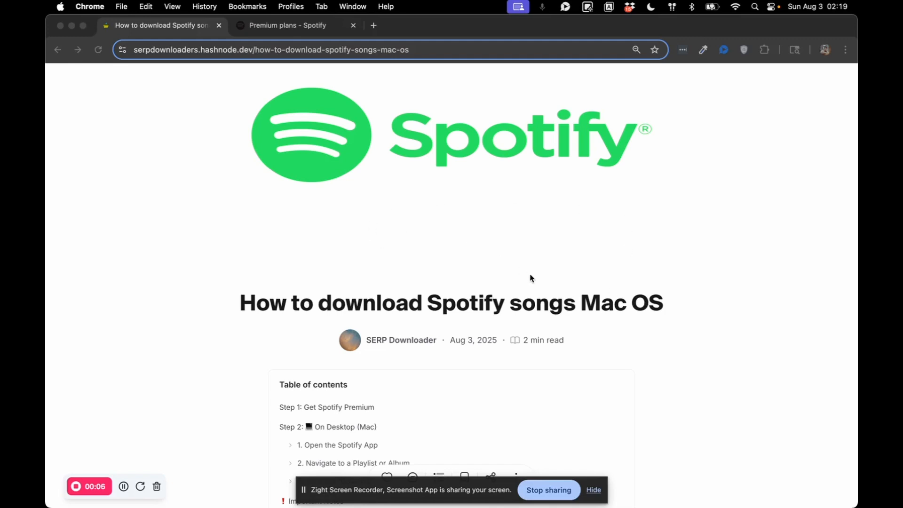
pyautogui.moveTo(485, 202)
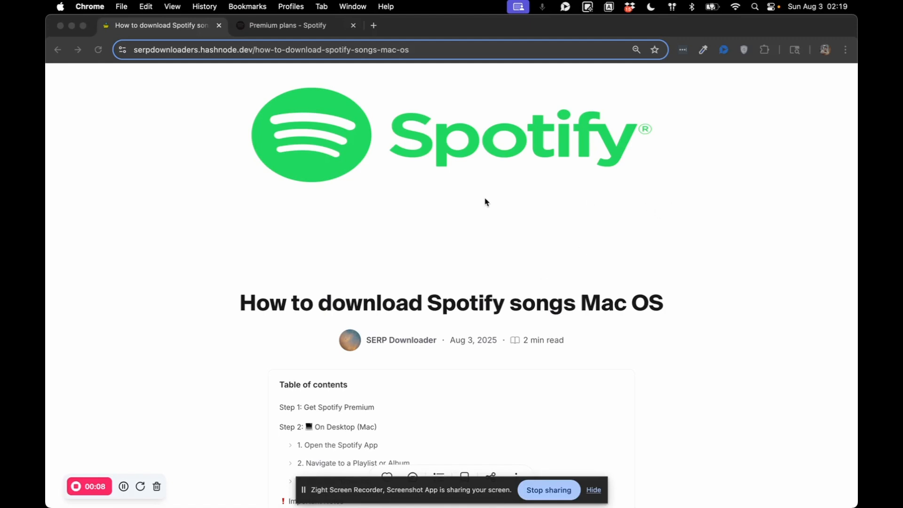
# - Switch to the 'Premium plans - Spotify' tab listing Individual, Student, Duo and Family plans
pyautogui.scroll(3)
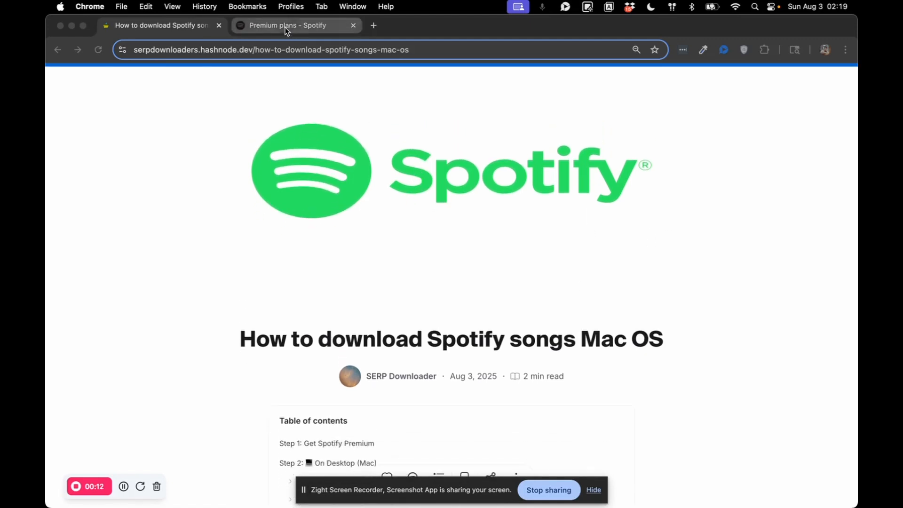
pyautogui.click(282, 25)
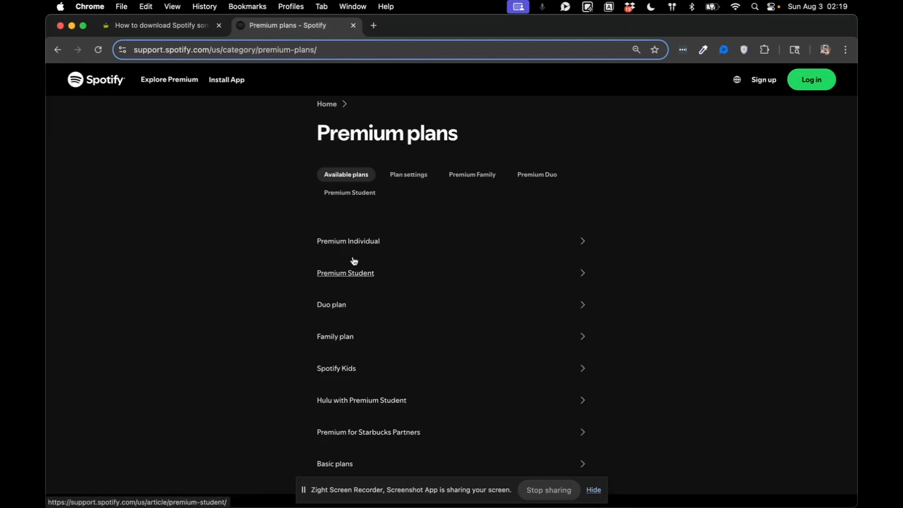
pyautogui.moveTo(584, 145)
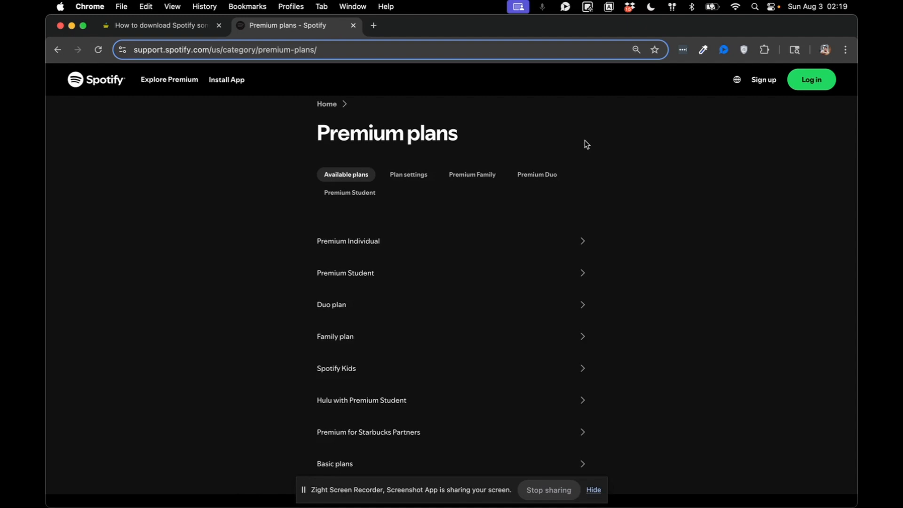
pyautogui.moveTo(466, 255)
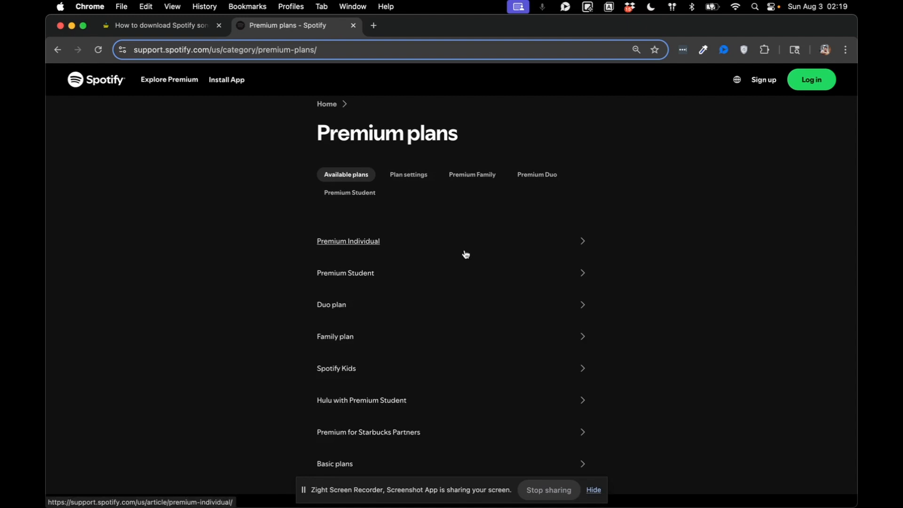
pyautogui.moveTo(444, 248)
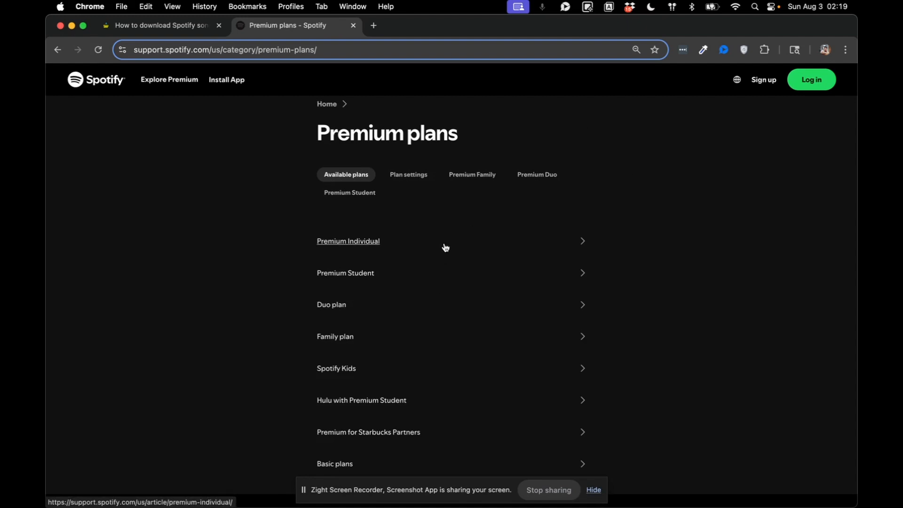
pyautogui.moveTo(359, 243)
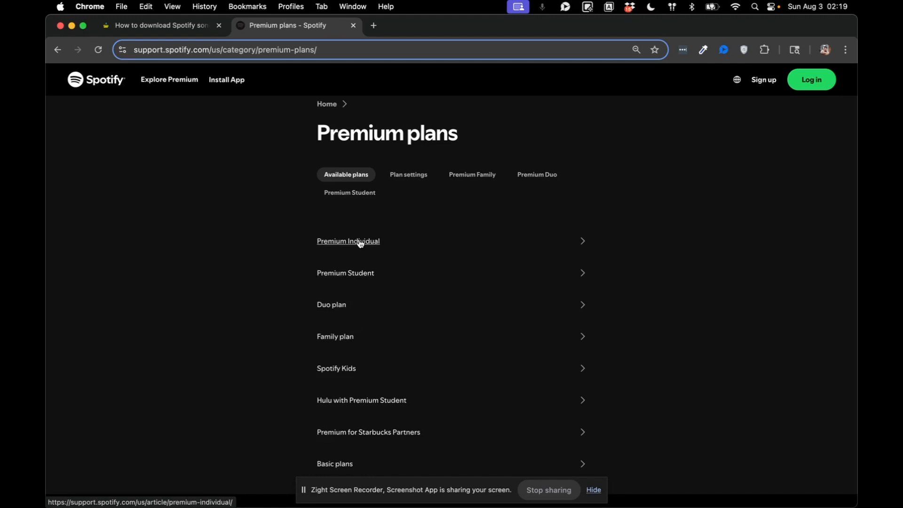
pyautogui.moveTo(346, 272)
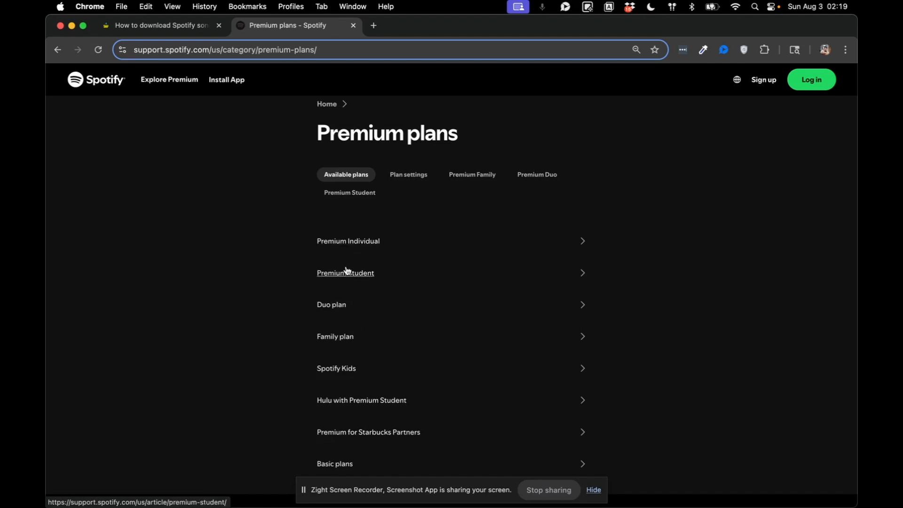
pyautogui.moveTo(280, 232)
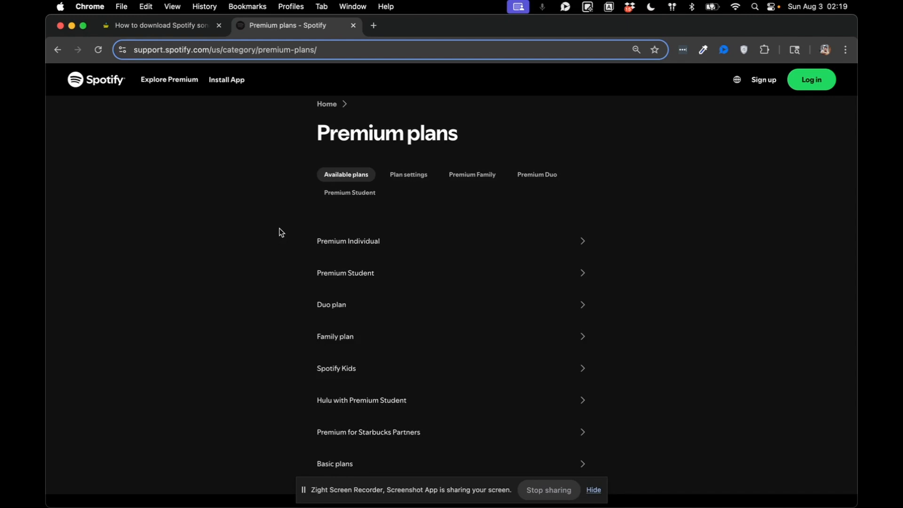
# - Log in through the browser with email and password, then continue to the desktop app
pyautogui.click(263, 254)
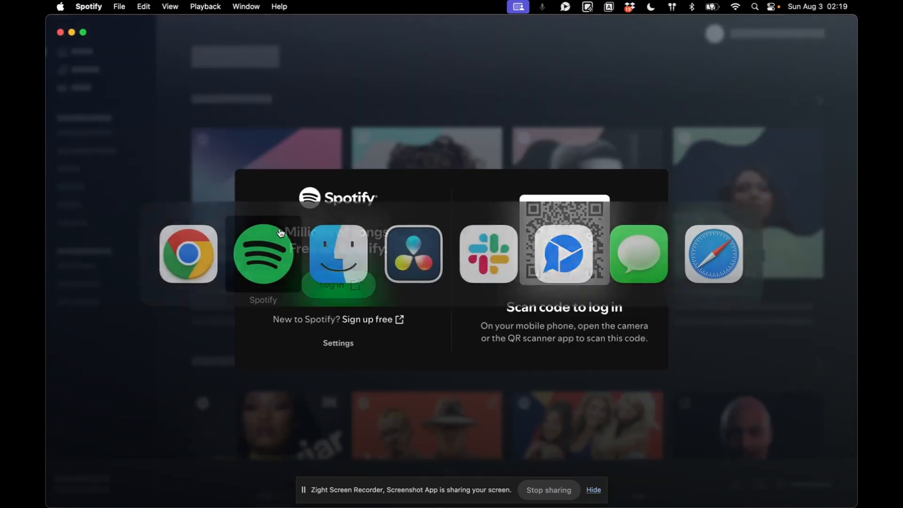
pyautogui.click(187, 254)
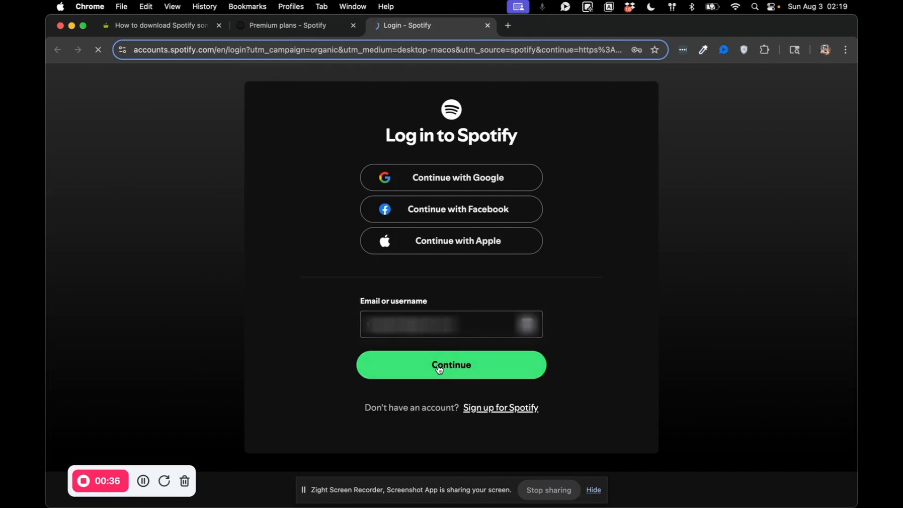
pyautogui.click(451, 364)
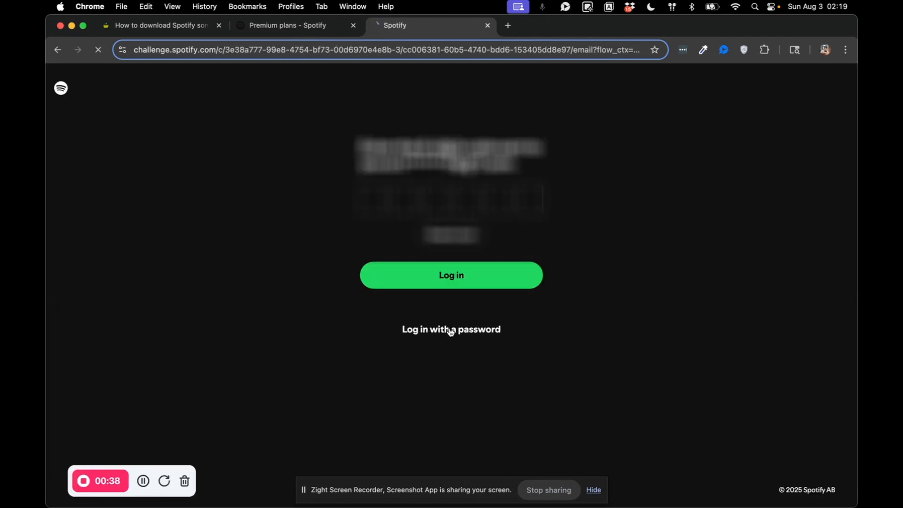
pyautogui.click(452, 329)
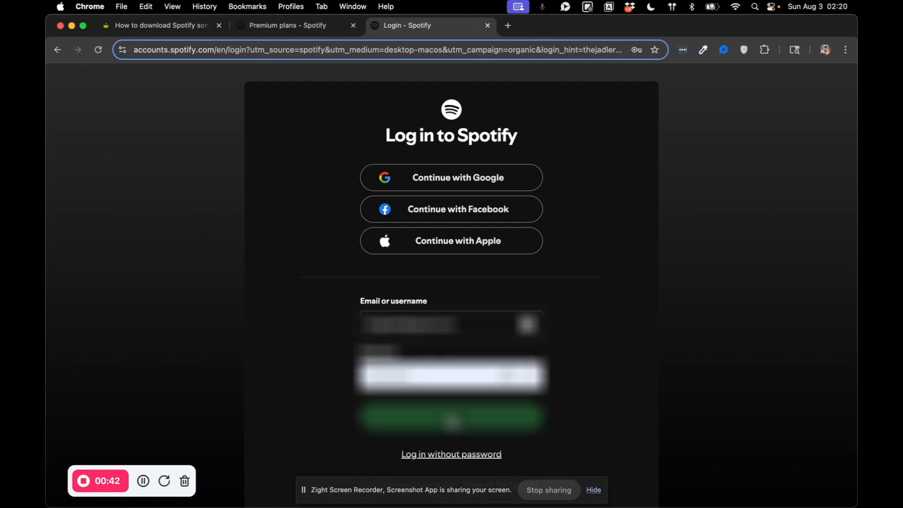
pyautogui.click(451, 418)
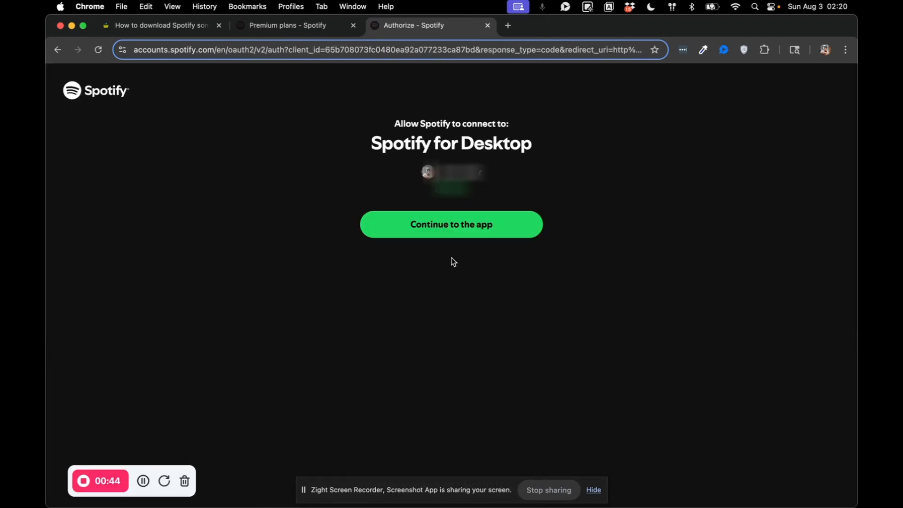
pyautogui.click(451, 224)
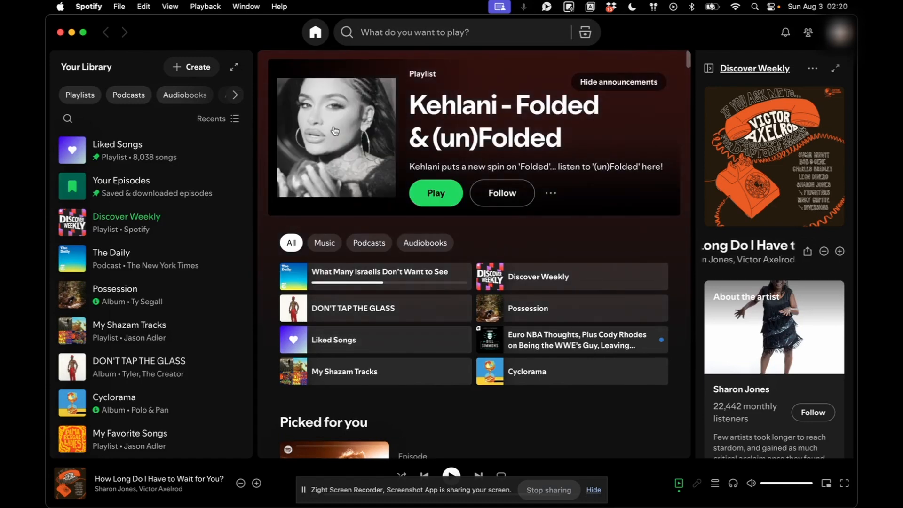
pyautogui.moveTo(198, 323)
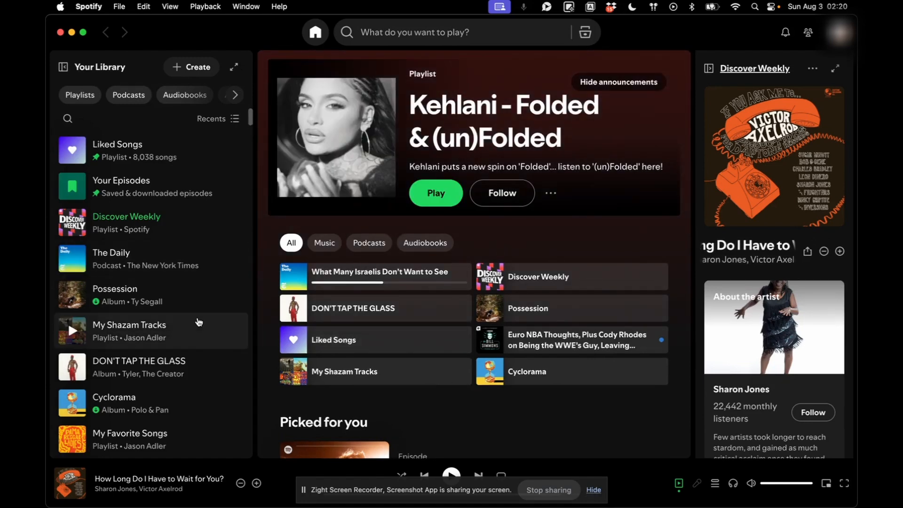
# - Scroll the Home feed to the 'Billions Club Live with Miley Cyrus' episode
pyautogui.scroll(-3)
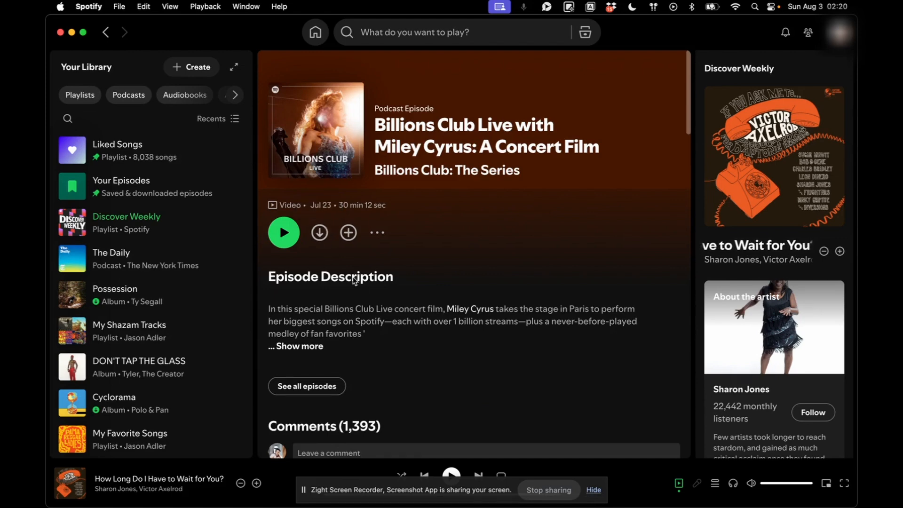
# - Create a new playlist from Your Library's + Create menu, named My Jam
pyautogui.click(191, 67)
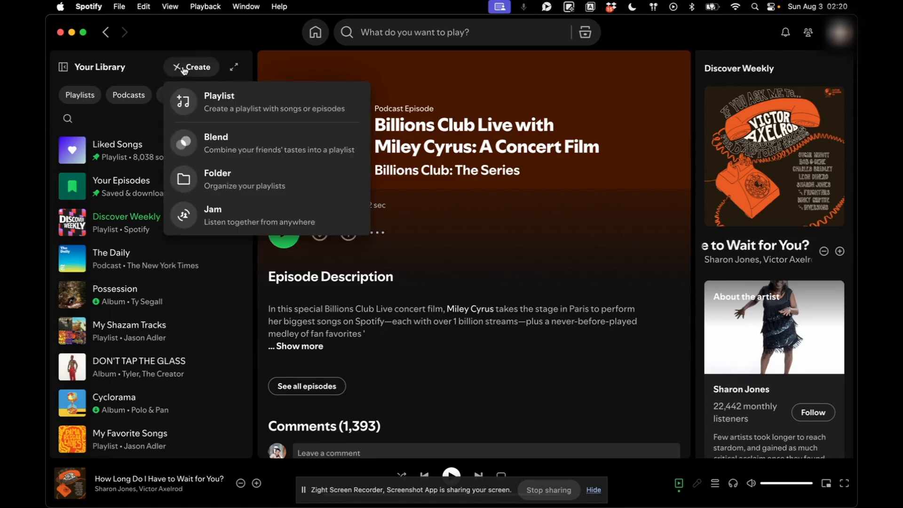
pyautogui.click(225, 96)
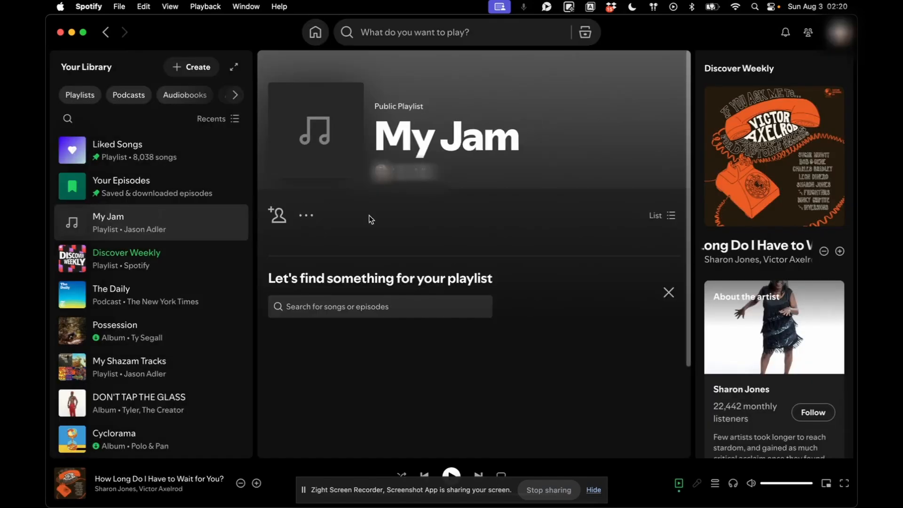
pyautogui.moveTo(340, 198)
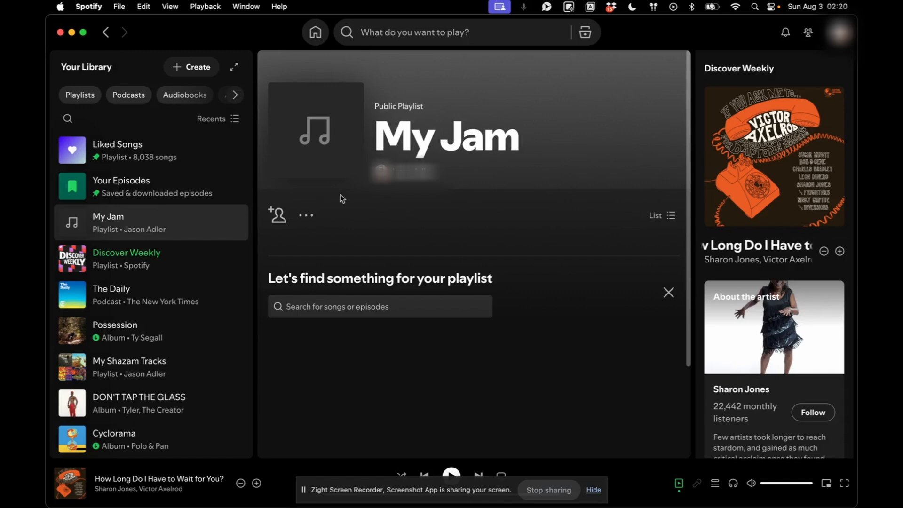
pyautogui.moveTo(170, 349)
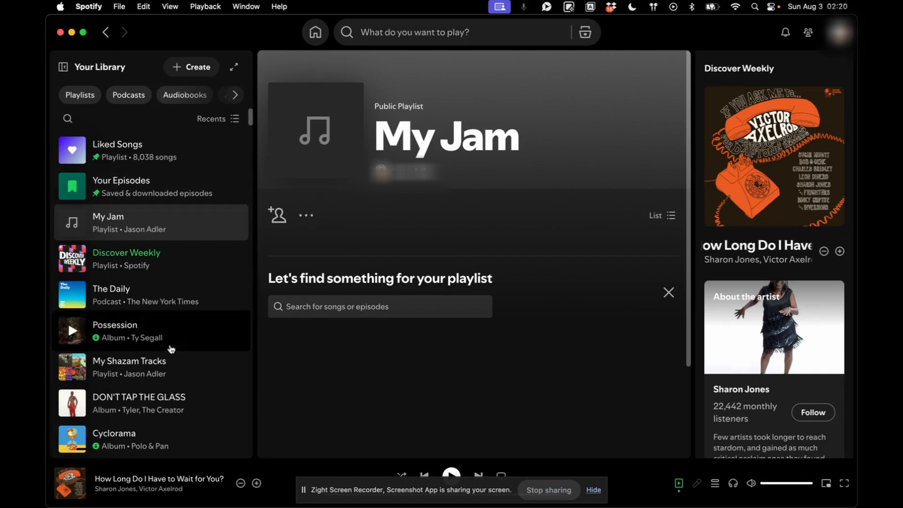
# - Add Ty Segall's 'Shoplifter' from the Possession album to My Jam
pyautogui.click(115, 331)
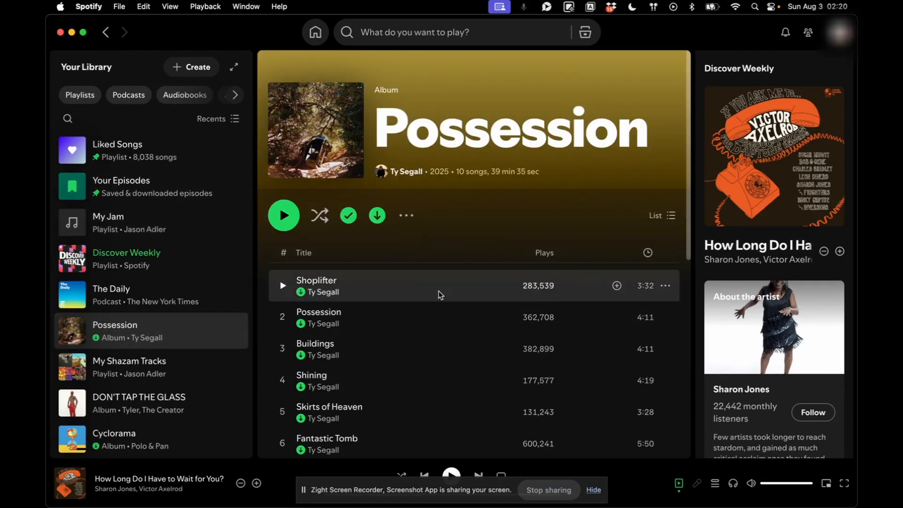
pyautogui.click(667, 288)
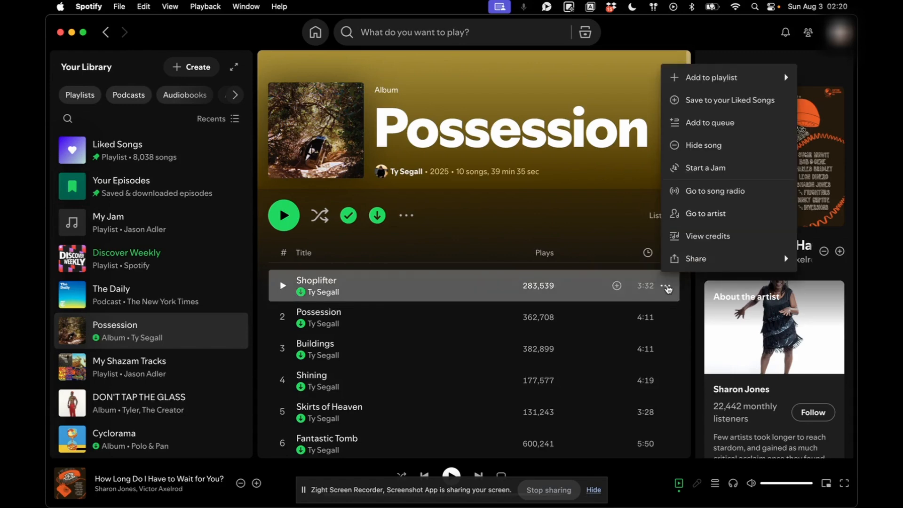
pyautogui.click(711, 77)
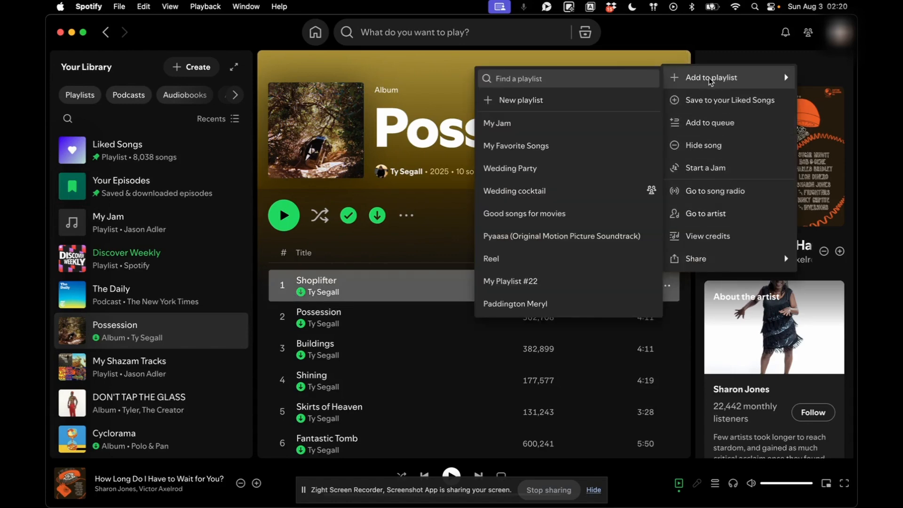
pyautogui.click(497, 122)
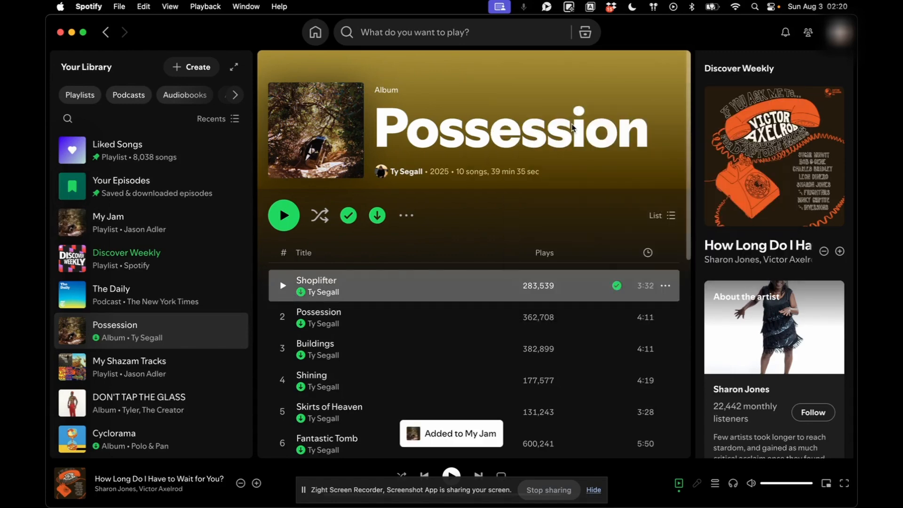
pyautogui.scroll(-3)
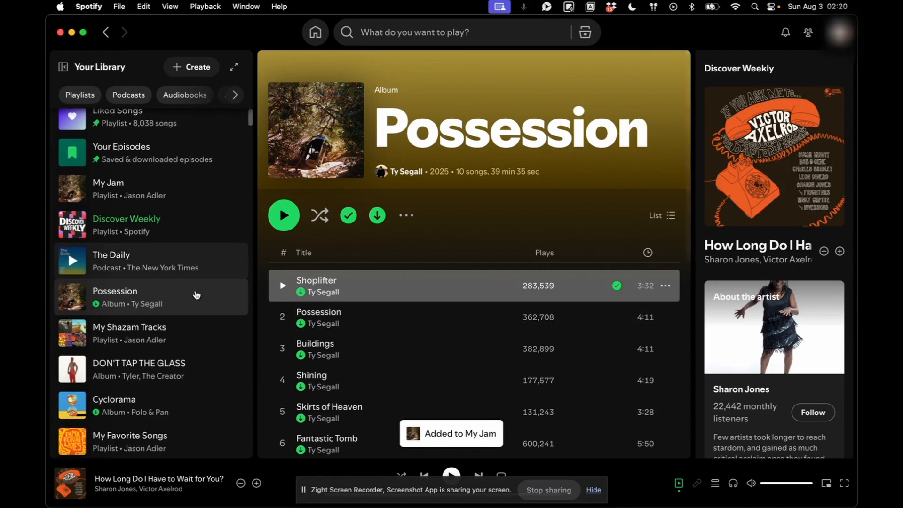
pyautogui.scroll(3)
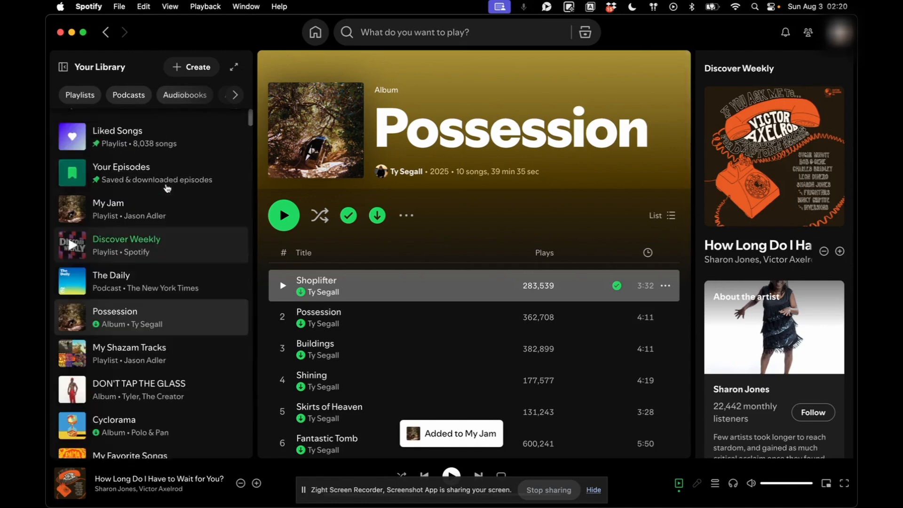
# - Search for Kendrick Lamar and open GNX from his Albums discography filter
pyautogui.click(449, 31)
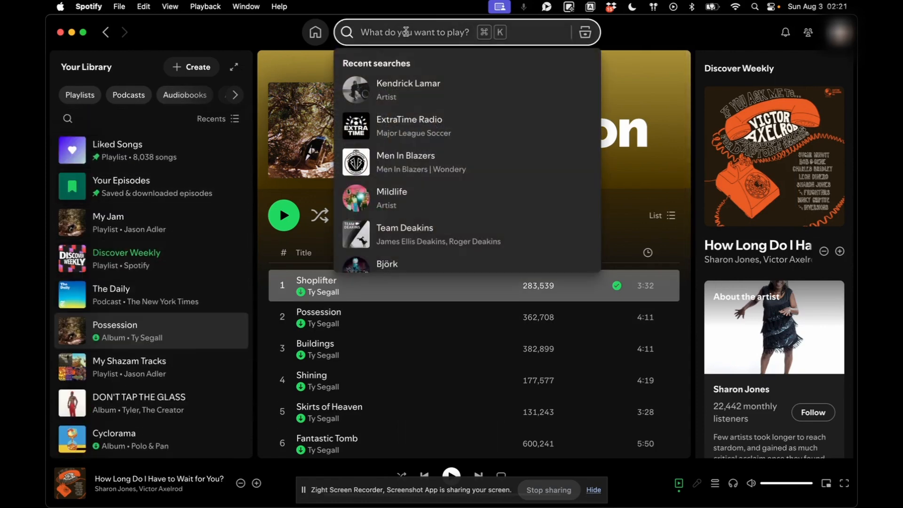
pyautogui.click(417, 80)
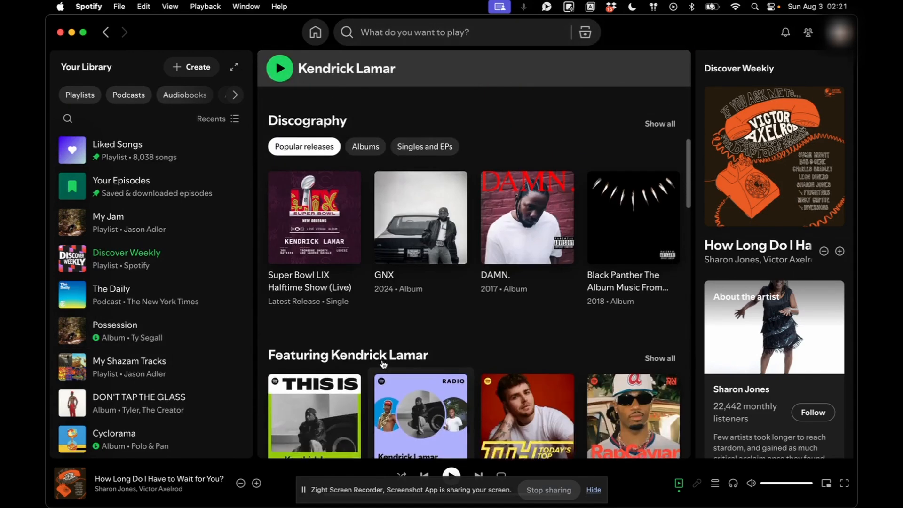
pyautogui.click(365, 277)
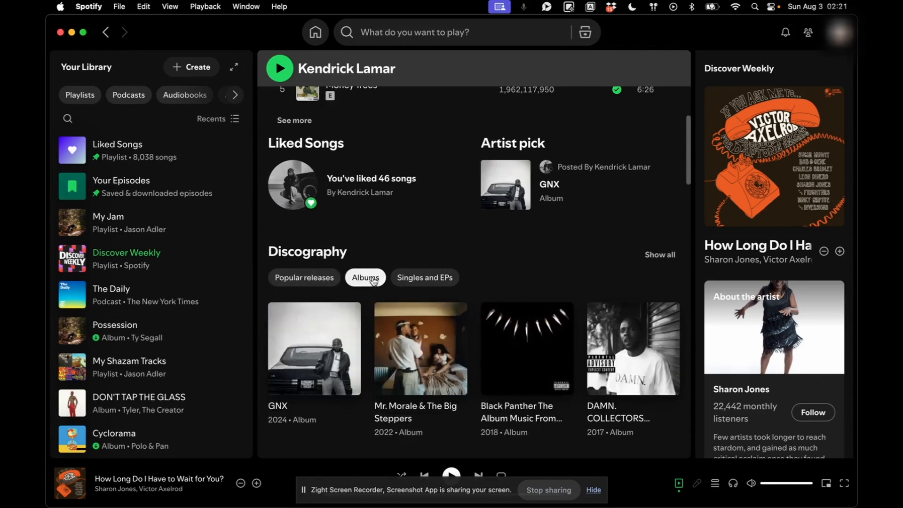
pyautogui.click(314, 349)
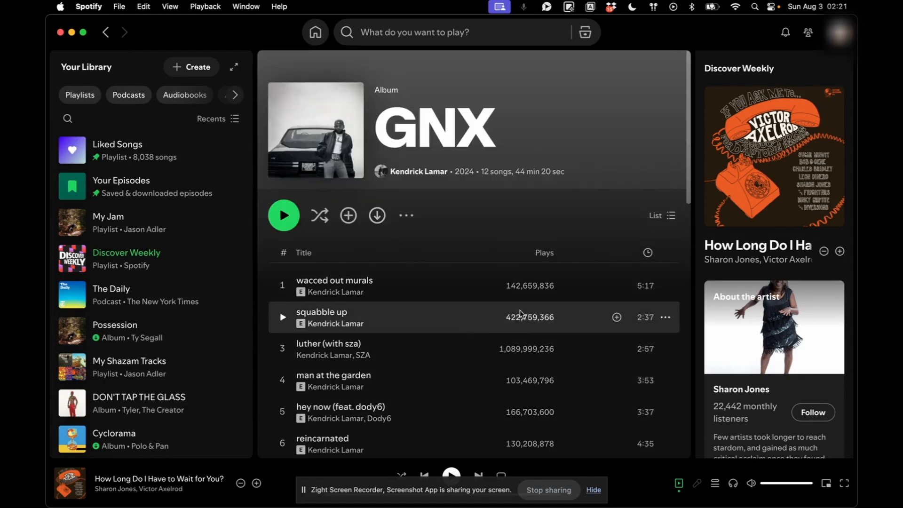
pyautogui.moveTo(535, 291)
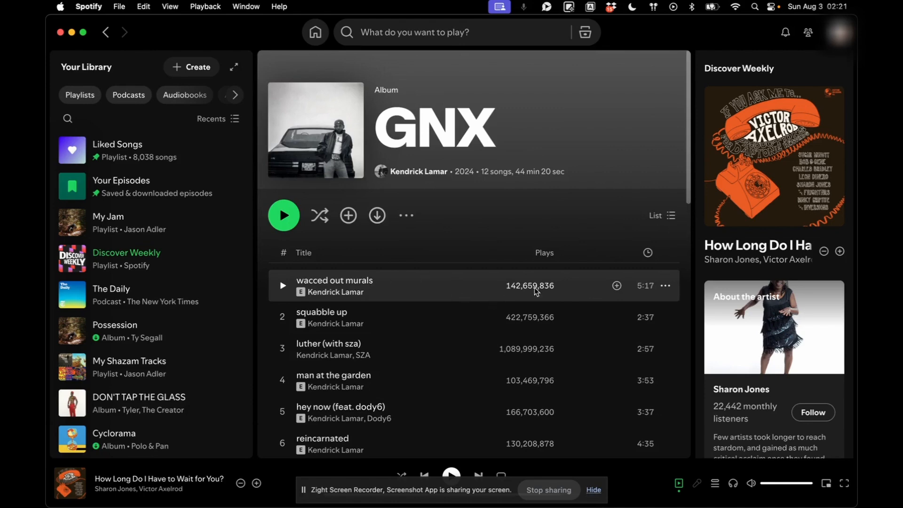
pyautogui.moveTo(617, 285)
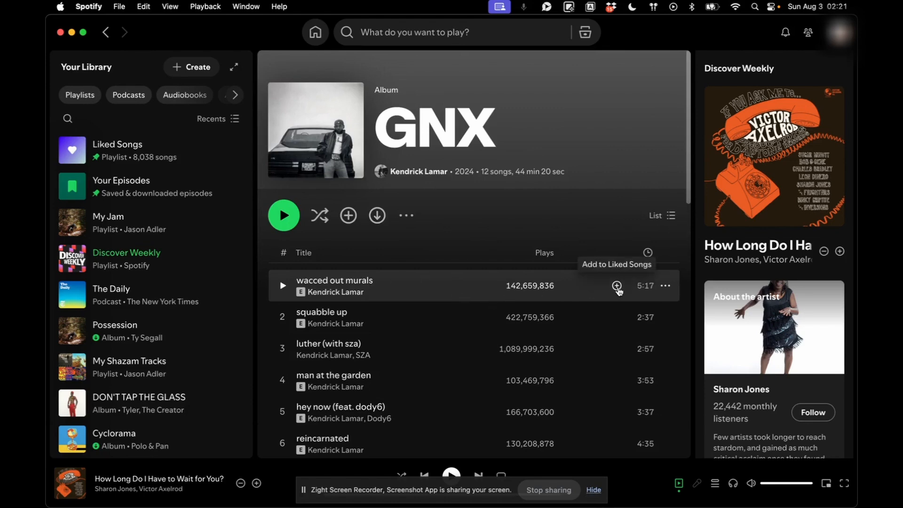
# - Add the track 'wacced out murals' to the My Jam playlist
pyautogui.click(664, 285)
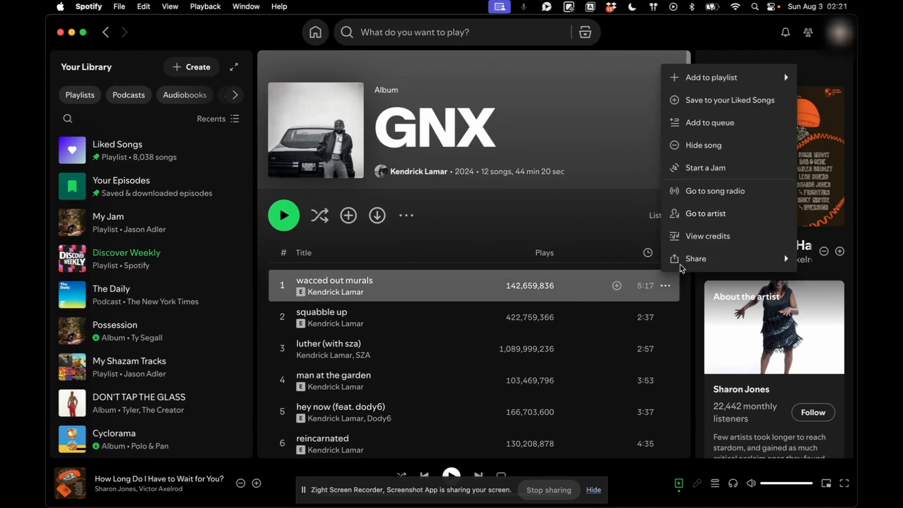
pyautogui.click(711, 77)
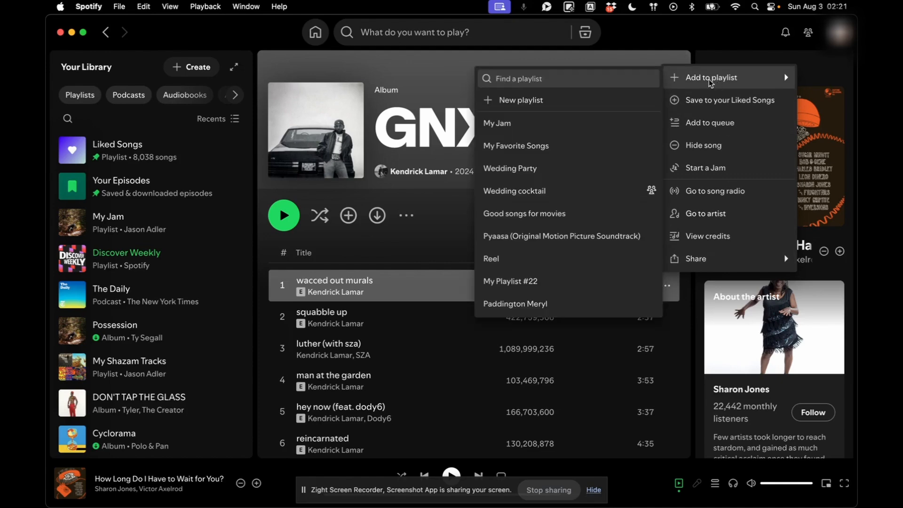
pyautogui.click(496, 123)
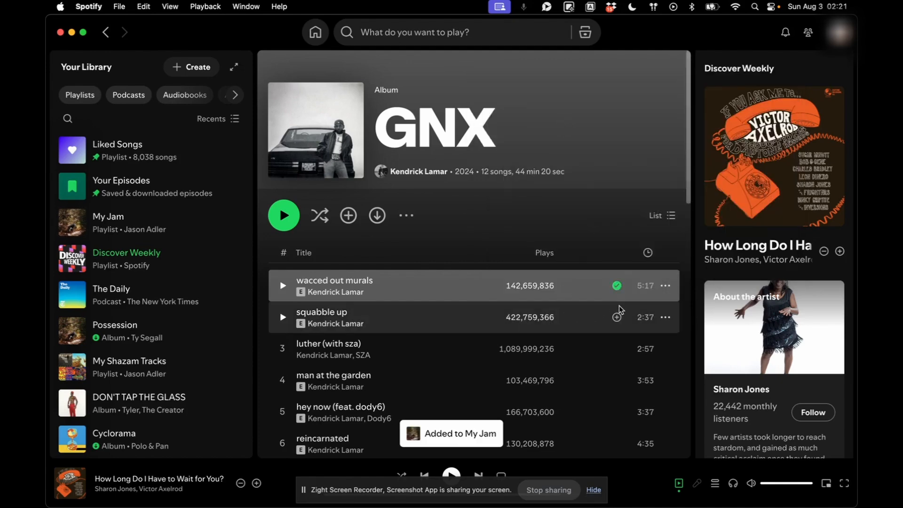
pyautogui.moveTo(450, 315)
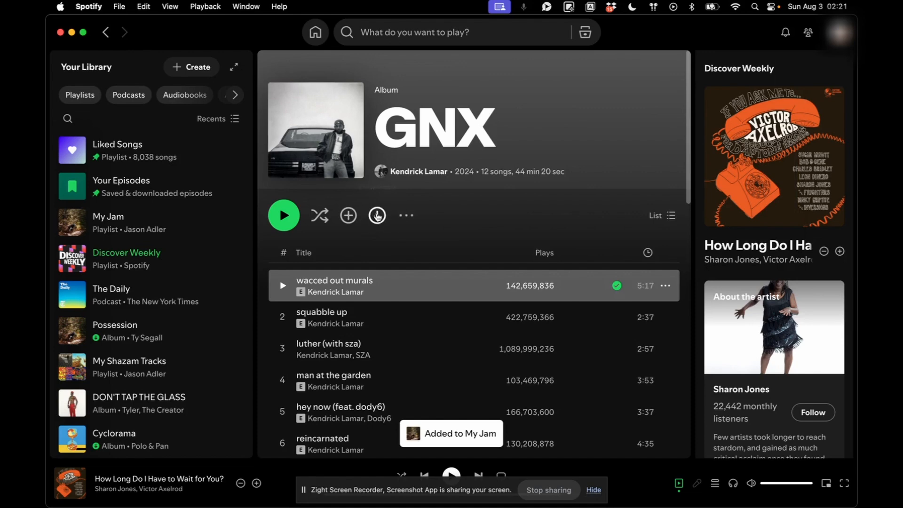
# - Save Kendrick Lamar's GNX to Your Library and download all its tracks offline
pyautogui.click(348, 215)
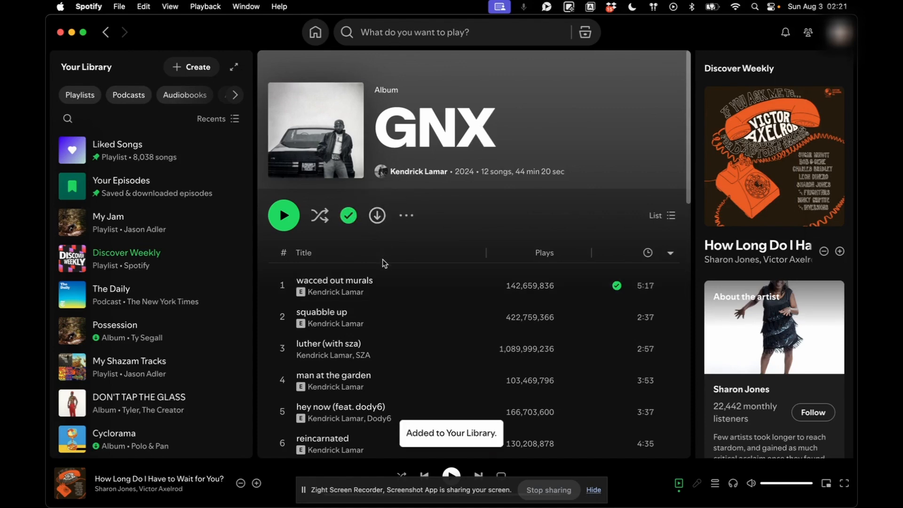
pyautogui.moveTo(395, 248)
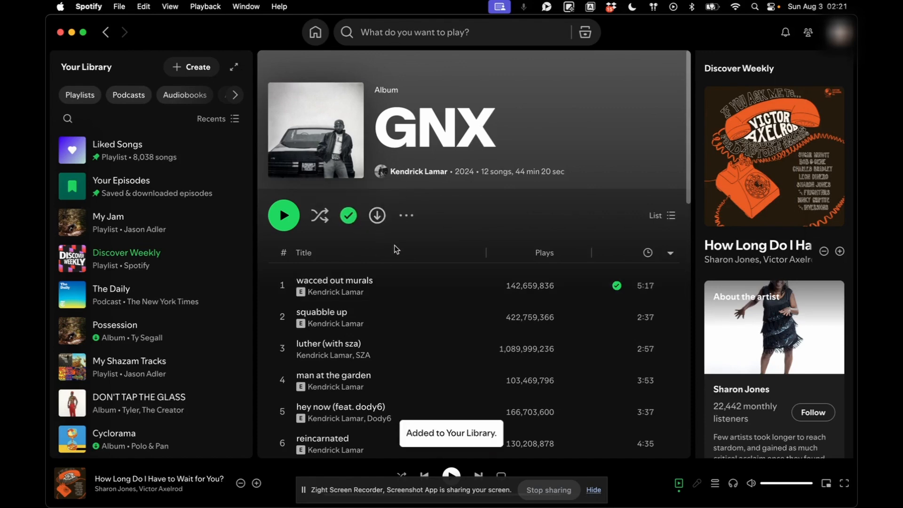
pyautogui.click(377, 214)
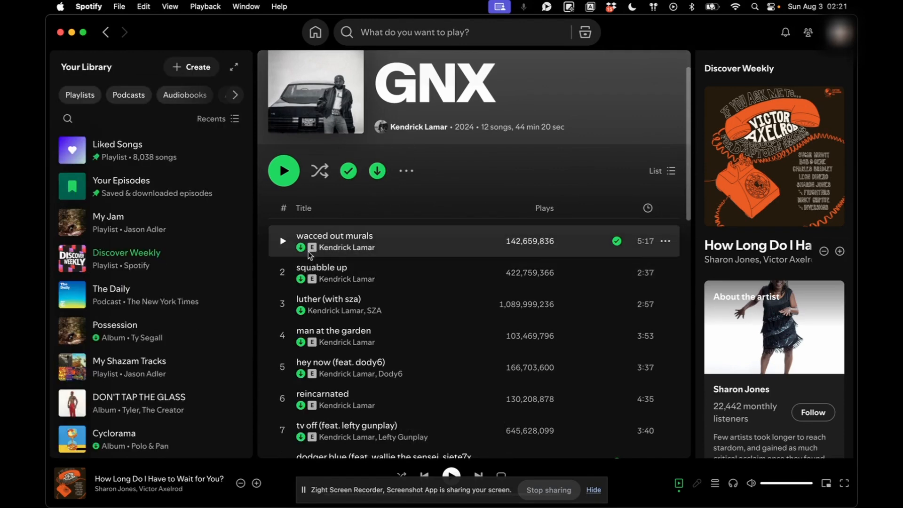
pyautogui.scroll(-3)
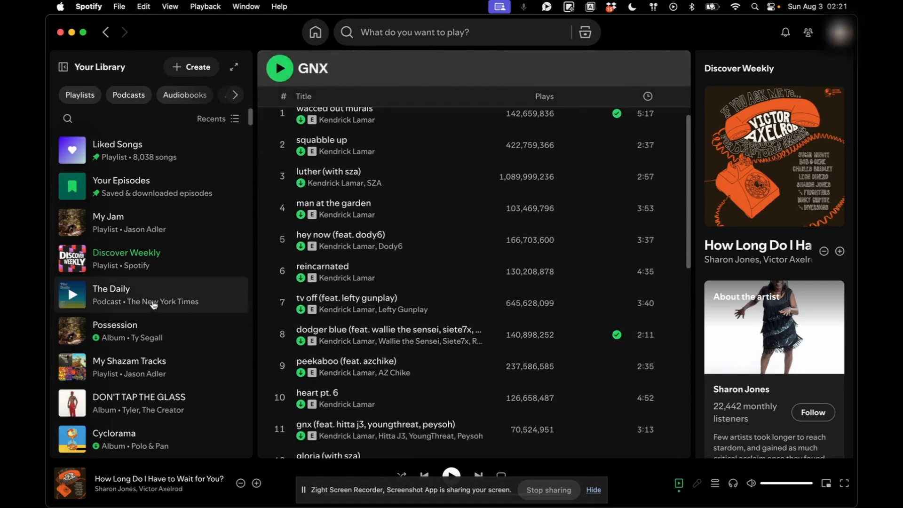
pyautogui.scroll(-3)
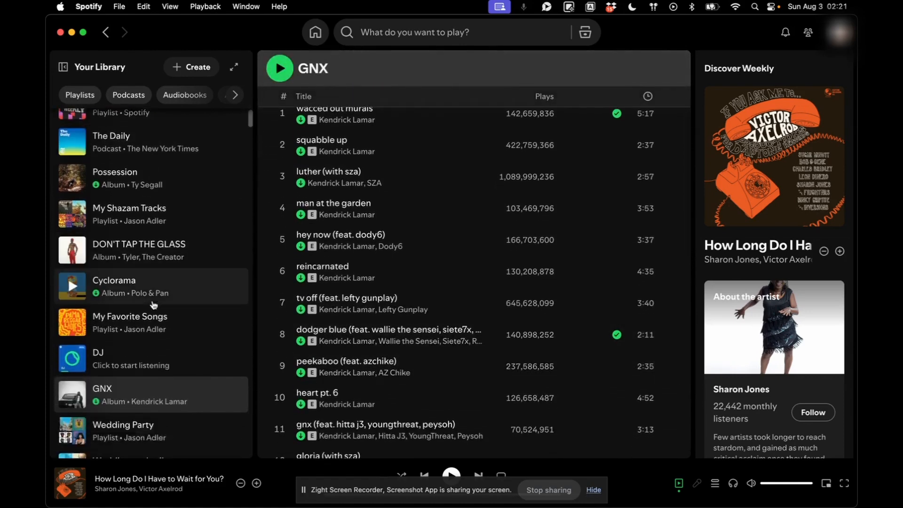
pyautogui.scroll(-3)
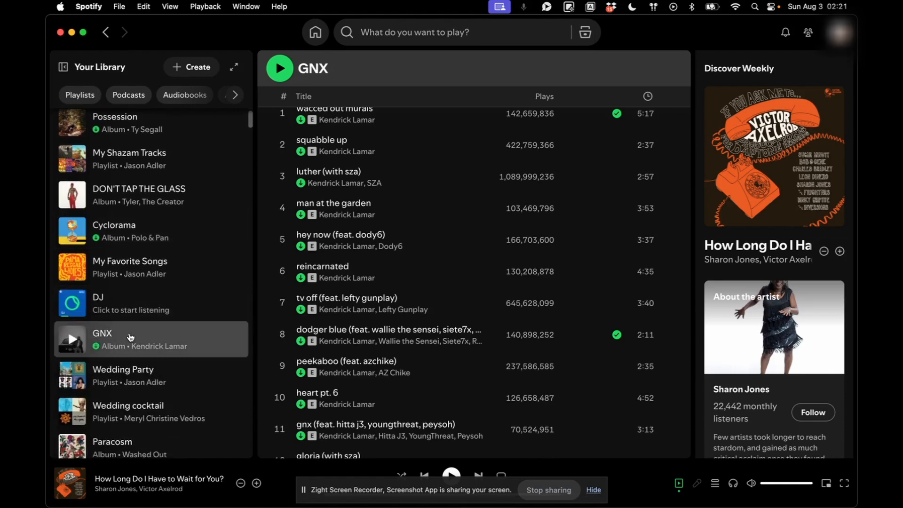
pyautogui.scroll(3)
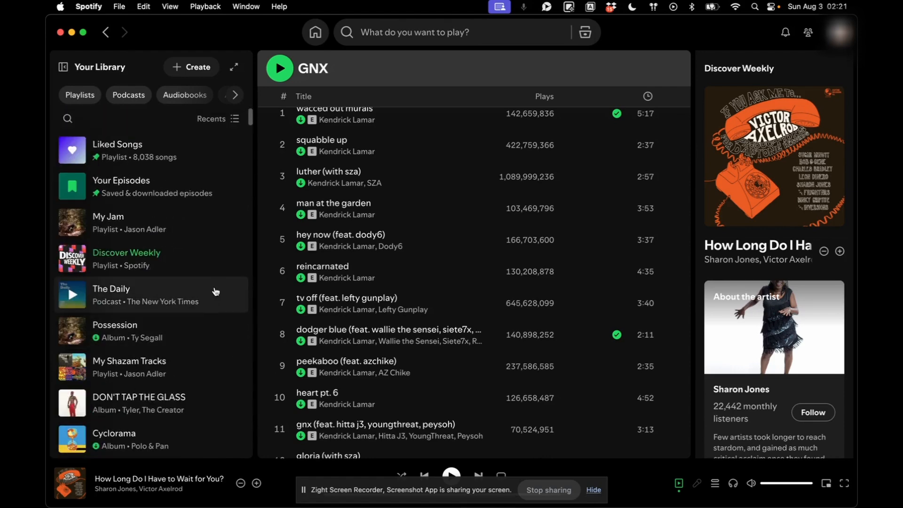
pyautogui.moveTo(185, 228)
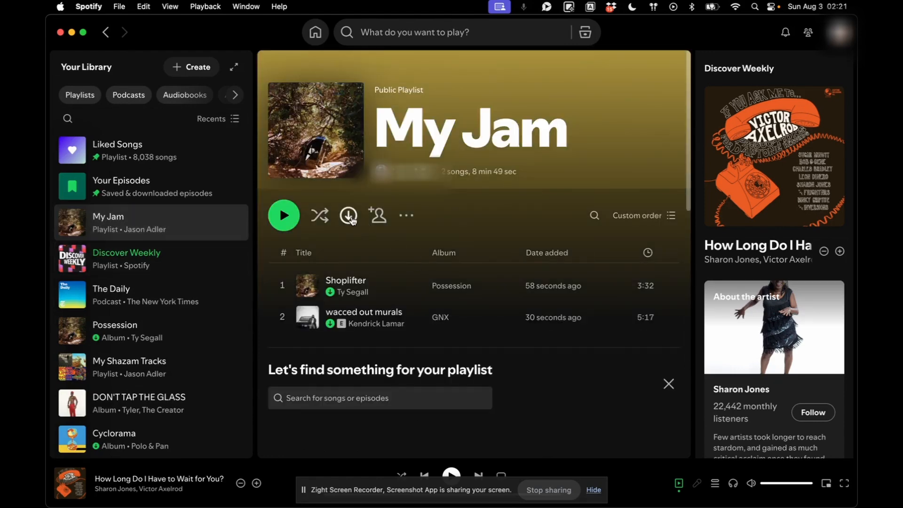
pyautogui.moveTo(348, 216)
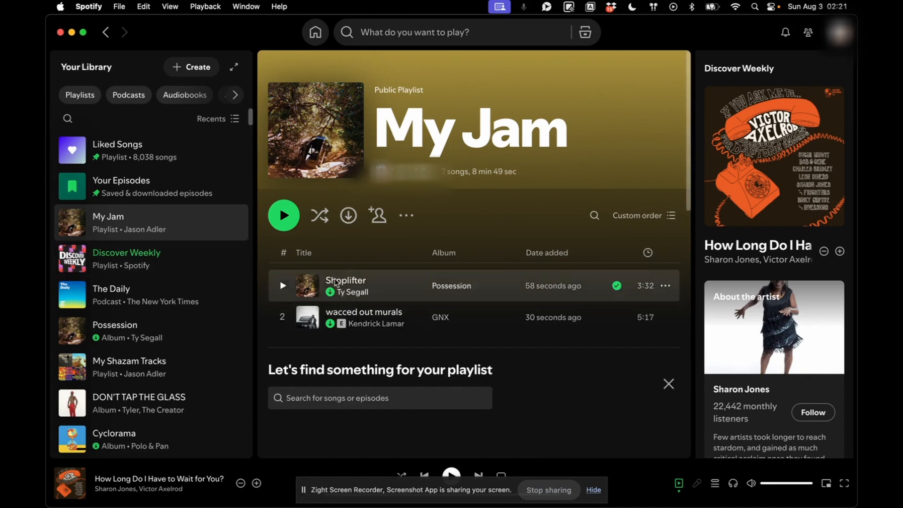
pyautogui.moveTo(348, 215)
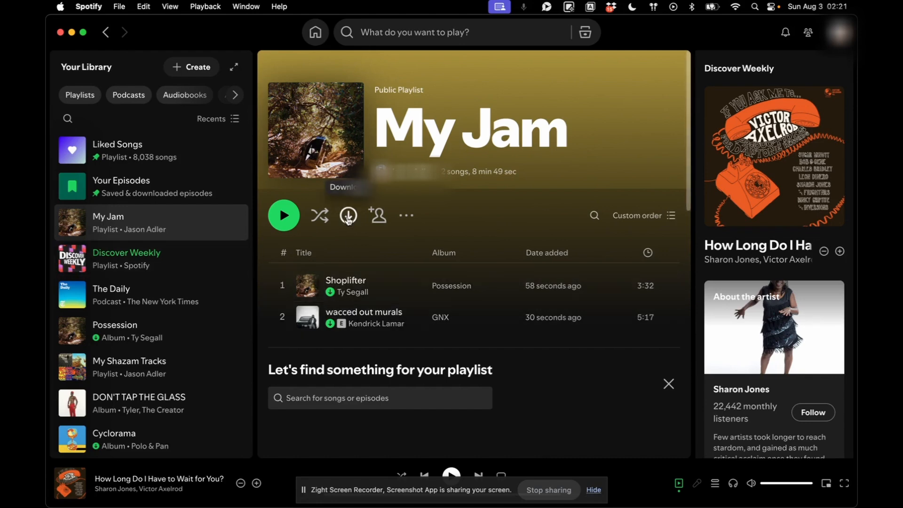
# - Download My Jam so both its songs are available offline
pyautogui.click(348, 216)
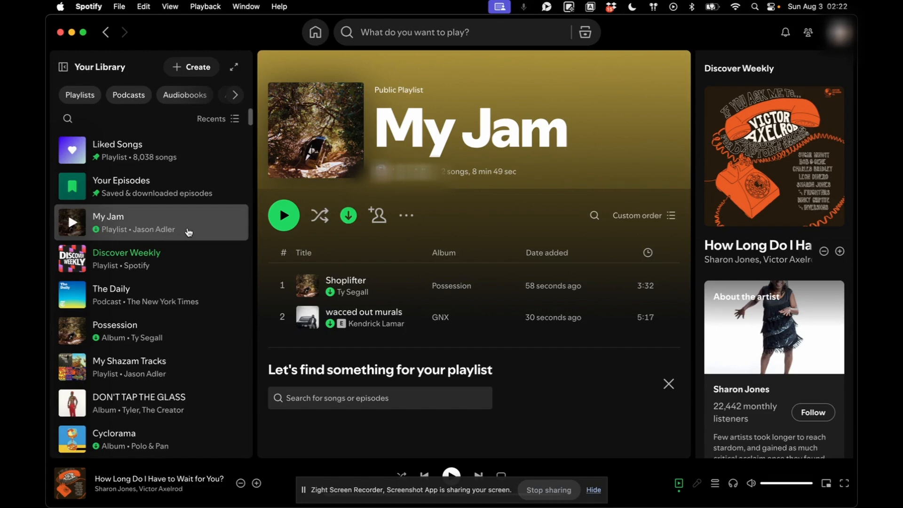
pyautogui.moveTo(141, 302)
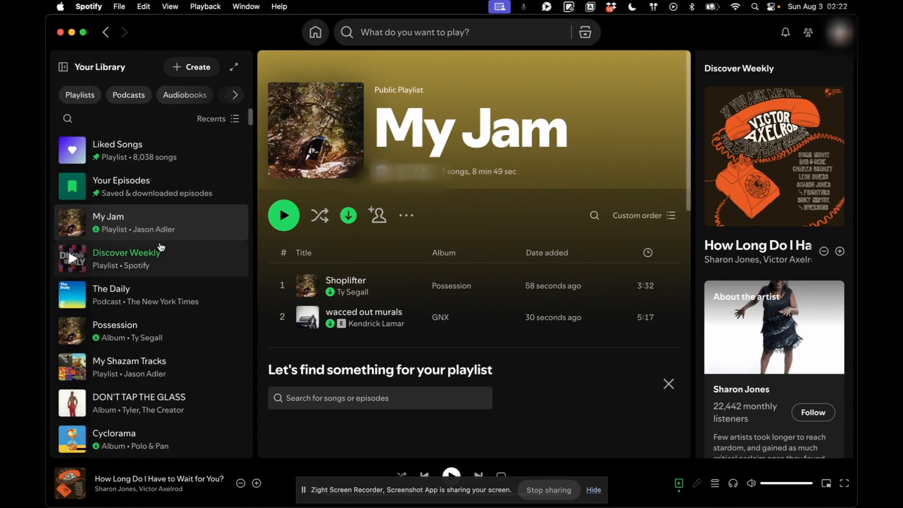
pyautogui.moveTo(268, 271)
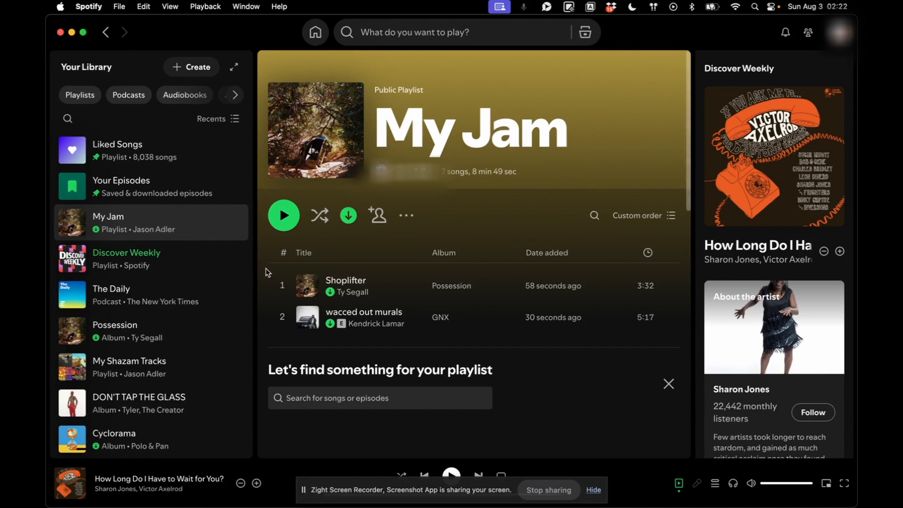
# - Open Settings from the Spotify menu and browse account, language and audio options
pyautogui.click(89, 6)
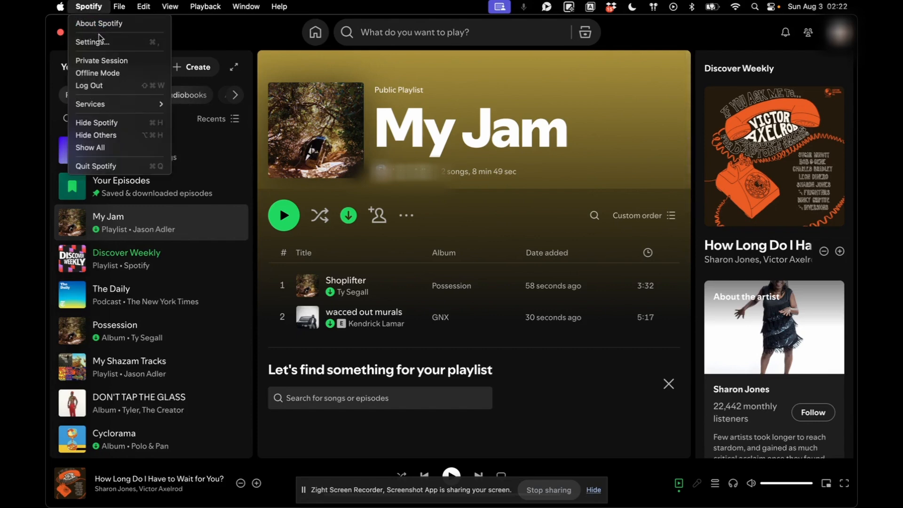
pyautogui.click(93, 41)
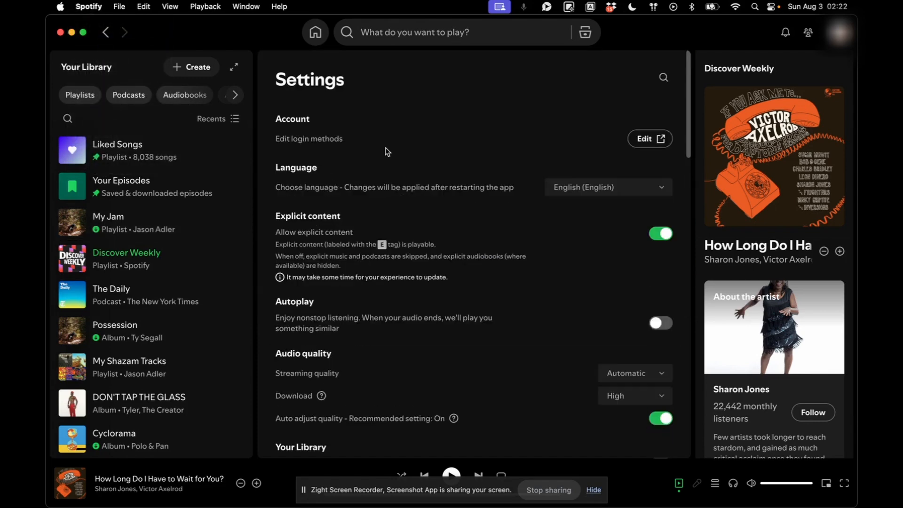
pyautogui.scroll(-3)
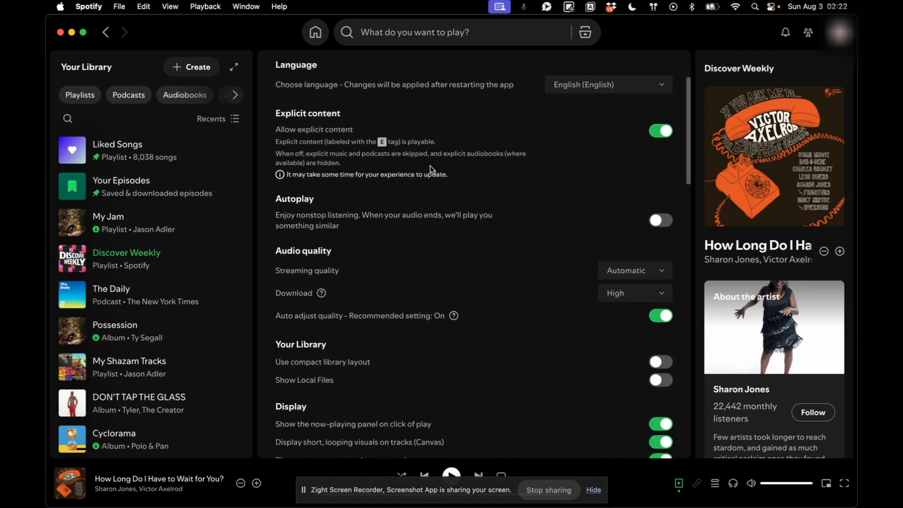
pyautogui.scroll(-3)
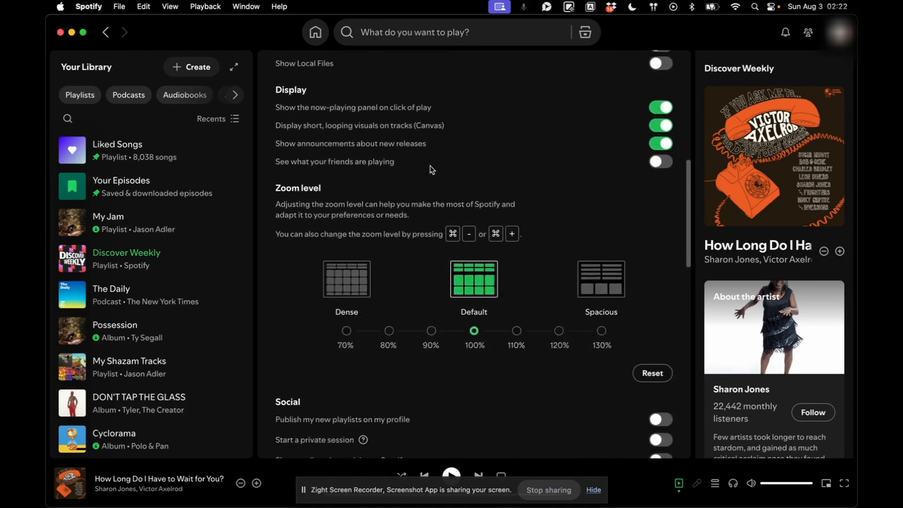
pyautogui.scroll(3)
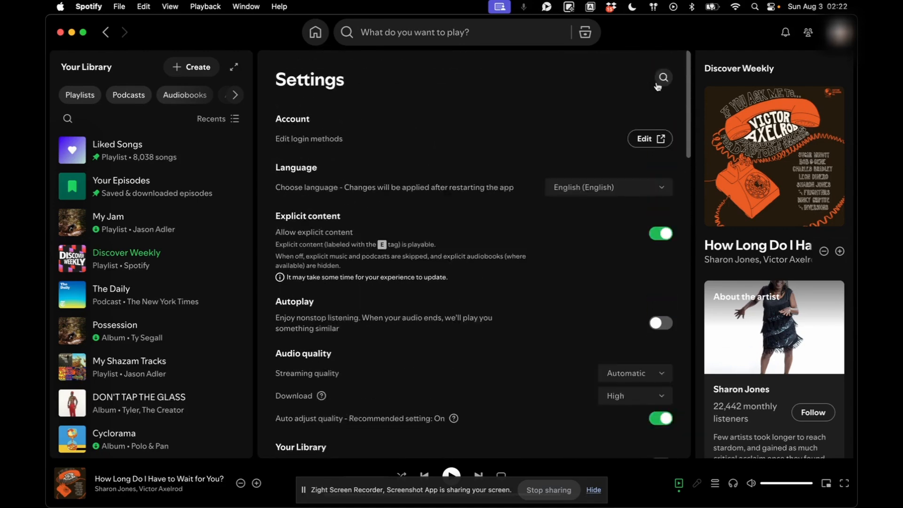
# - Turn Wi-Fi off and filter Your Library to Downloaded items only
pyautogui.click(735, 6)
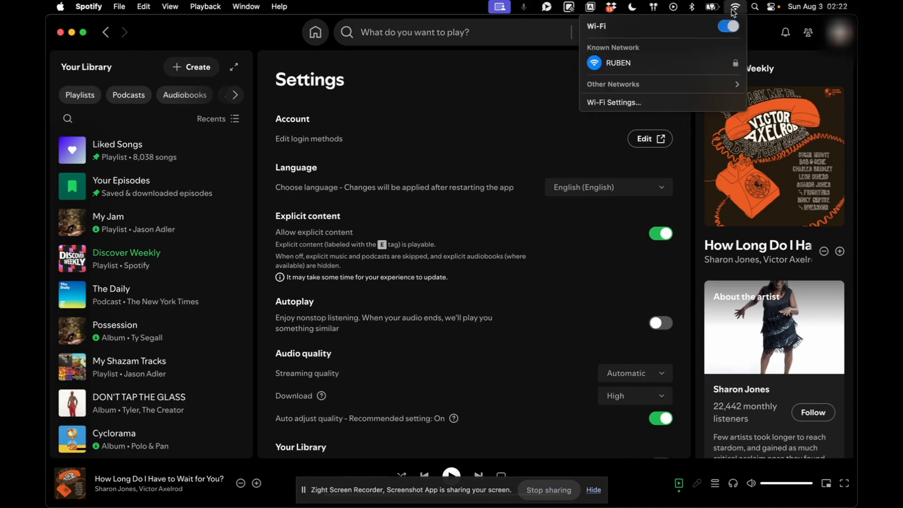
pyautogui.click(727, 26)
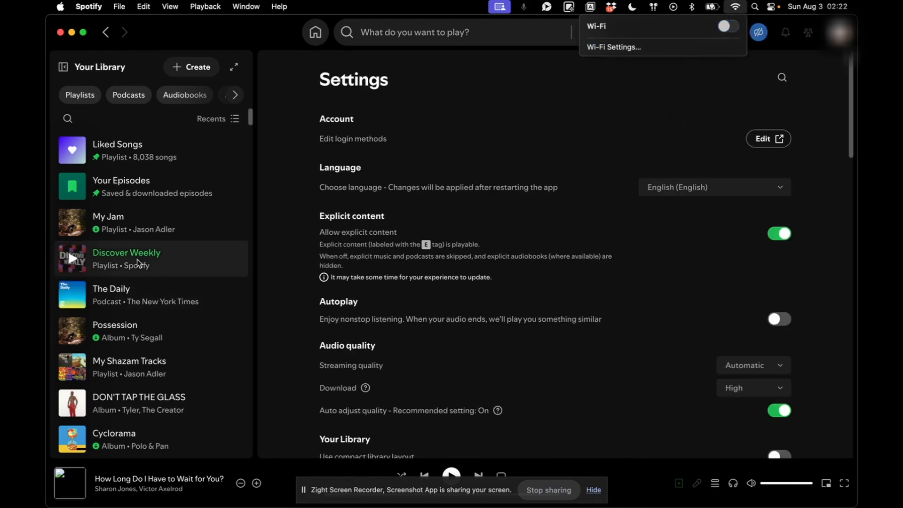
pyautogui.click(111, 95)
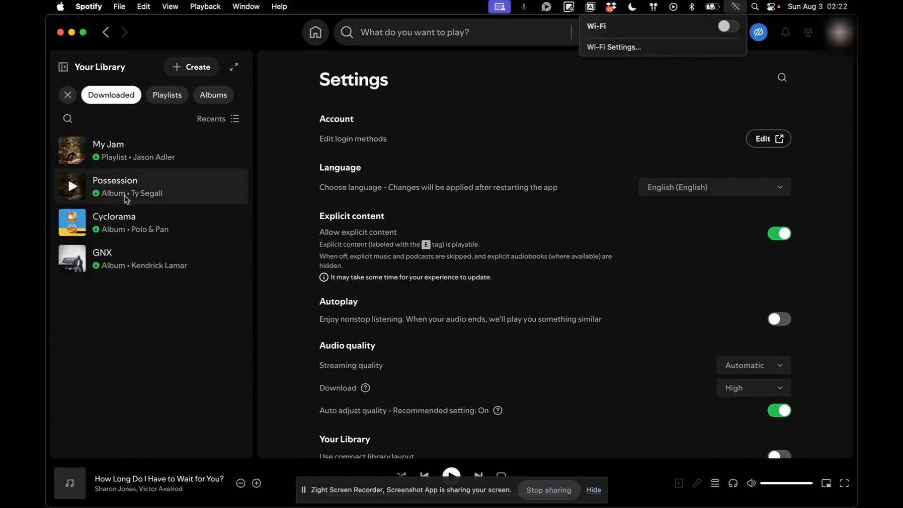
pyautogui.moveTo(129, 252)
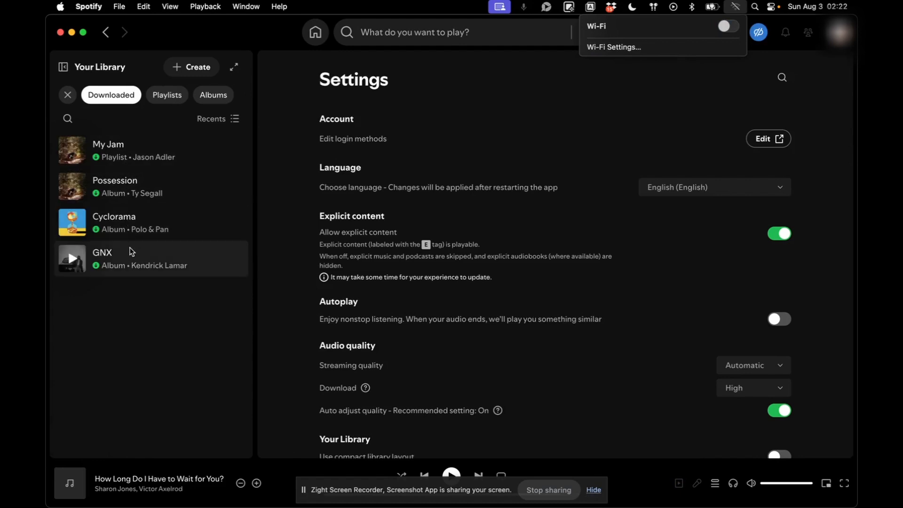
pyautogui.moveTo(521, 31)
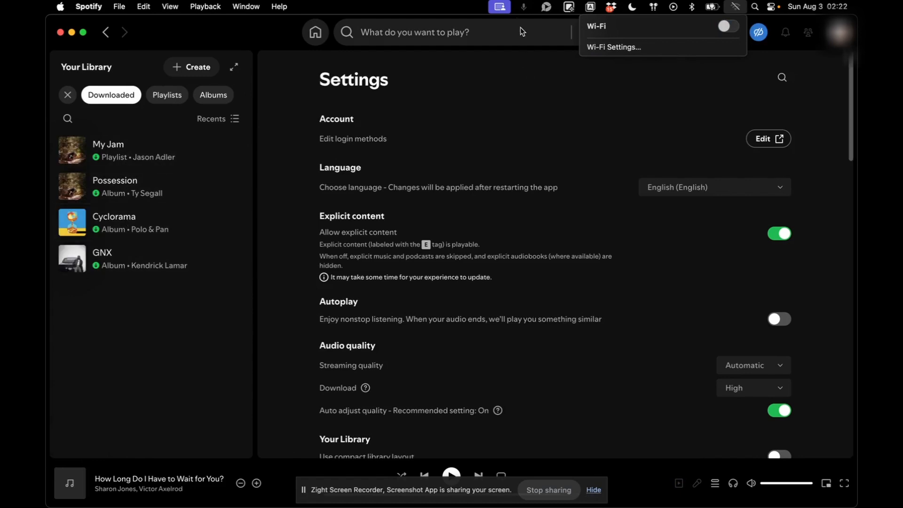